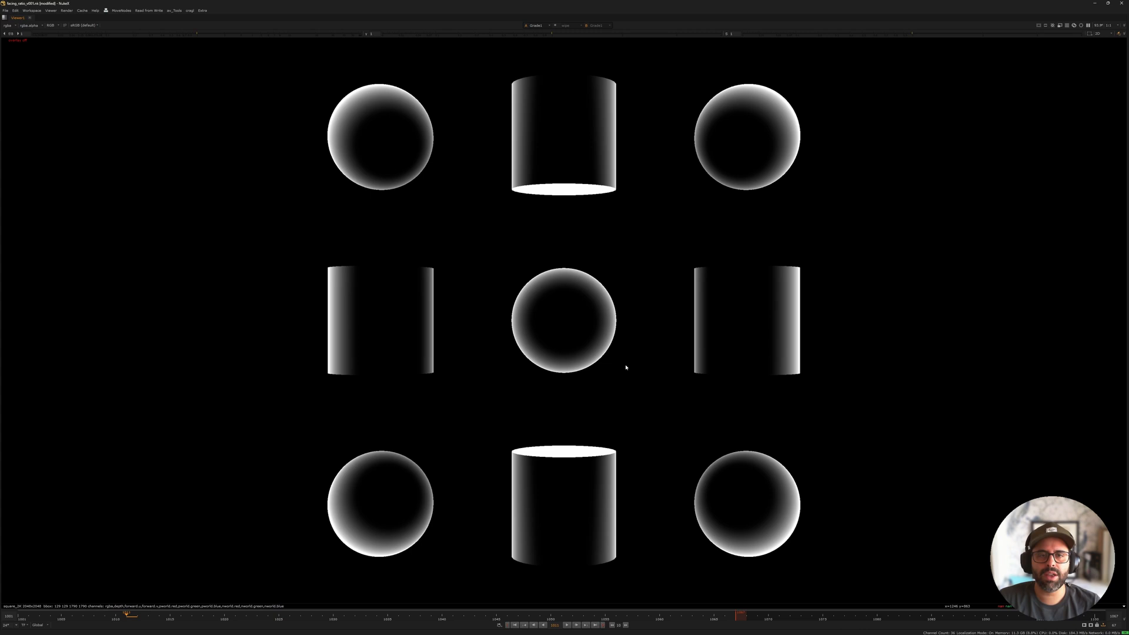
pyautogui.moveTo(665, 267)
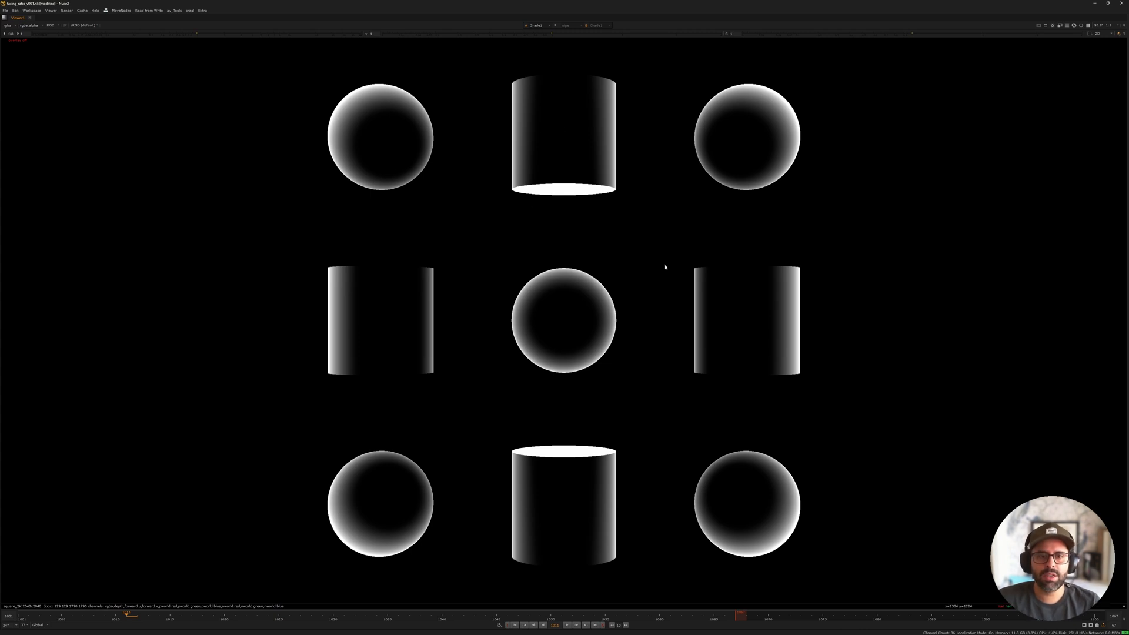
pyautogui.moveTo(567, 346)
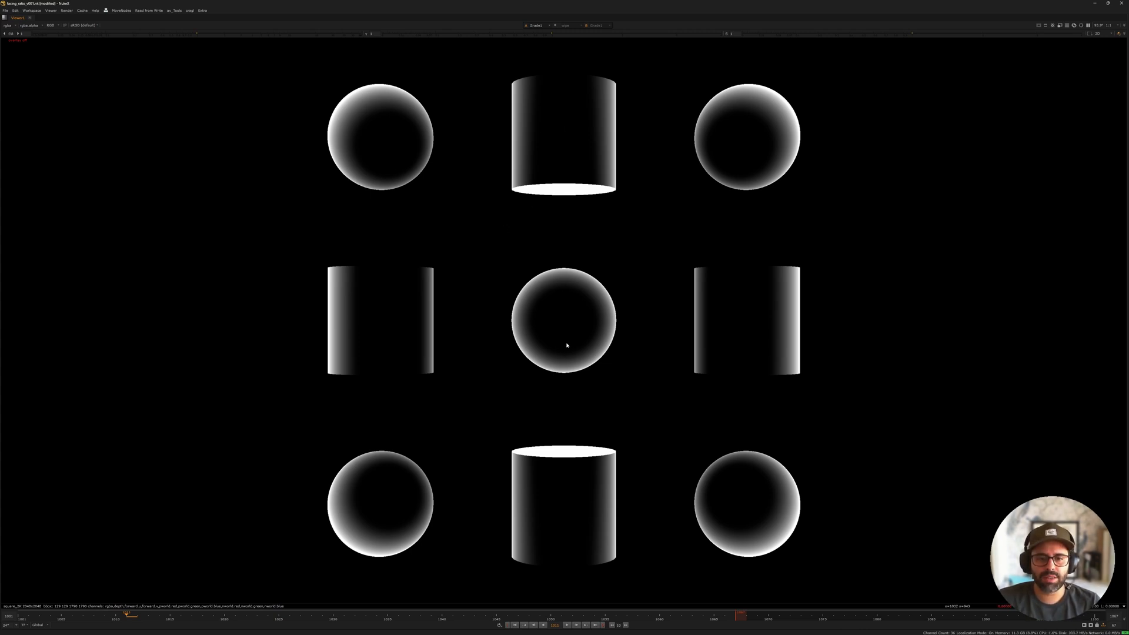
pyautogui.moveTo(580, 273)
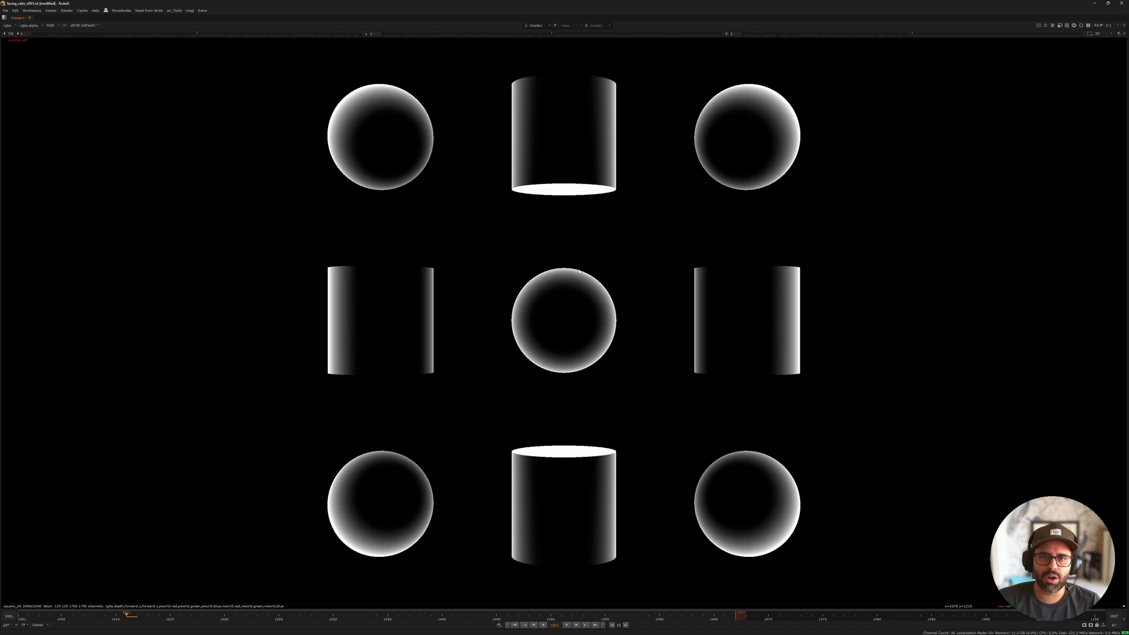
pyautogui.moveTo(651, 285)
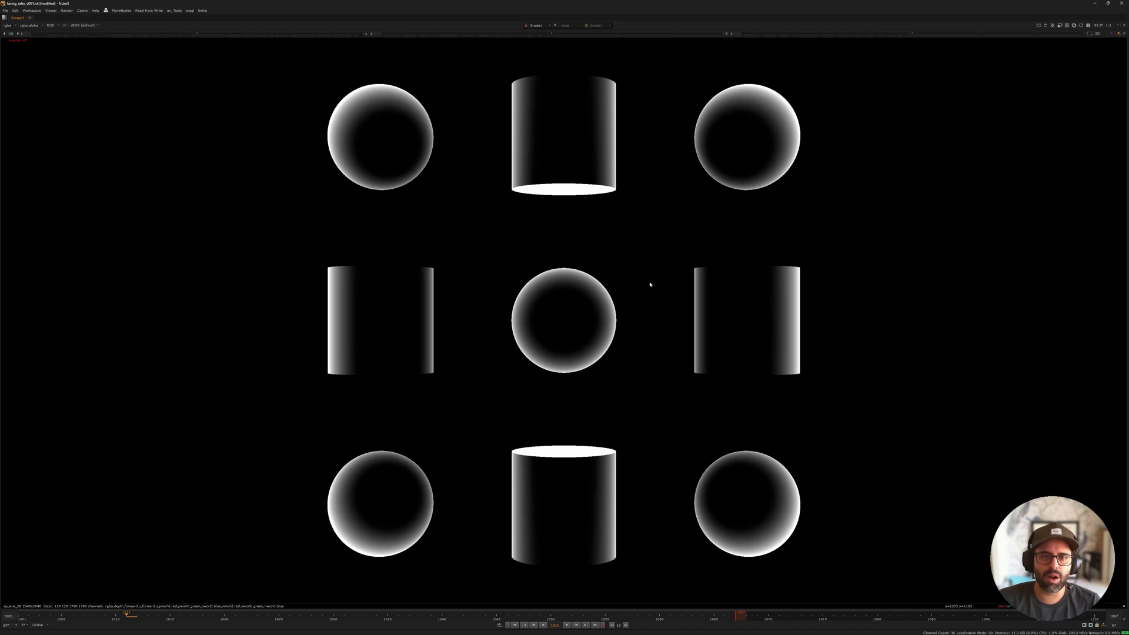
pyautogui.moveTo(561, 282)
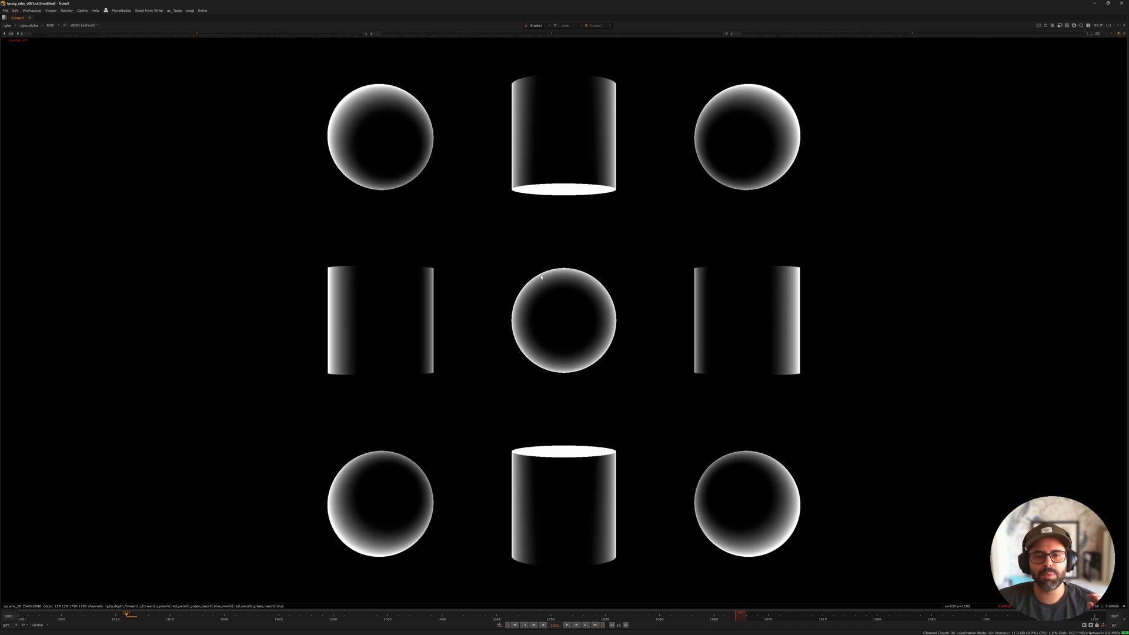
pyautogui.moveTo(517, 263)
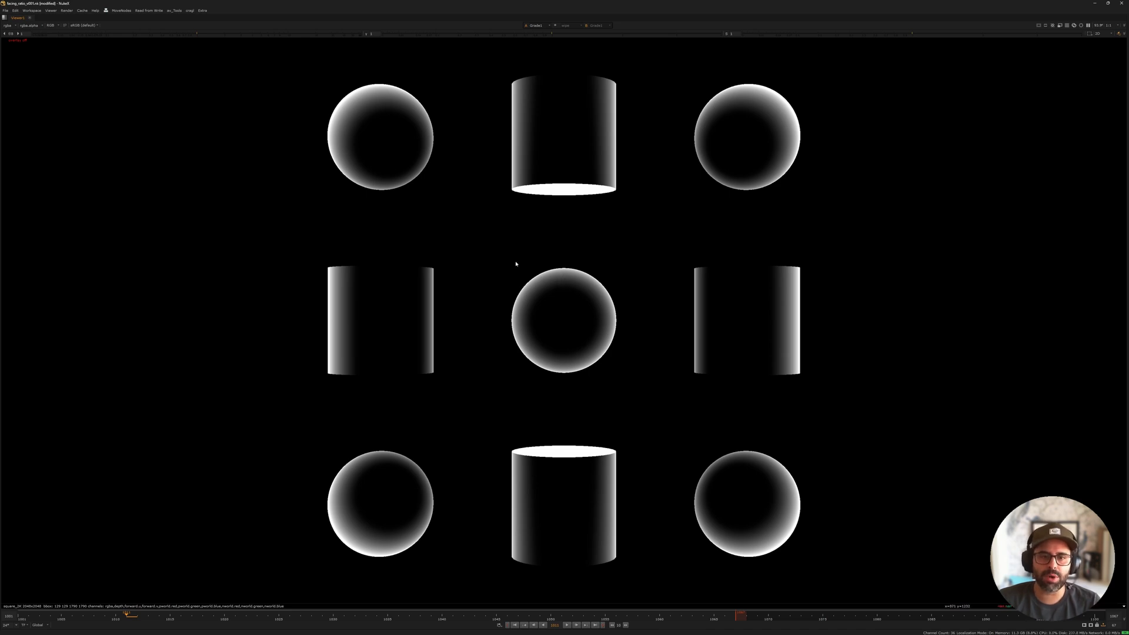
pyautogui.moveTo(552, 129)
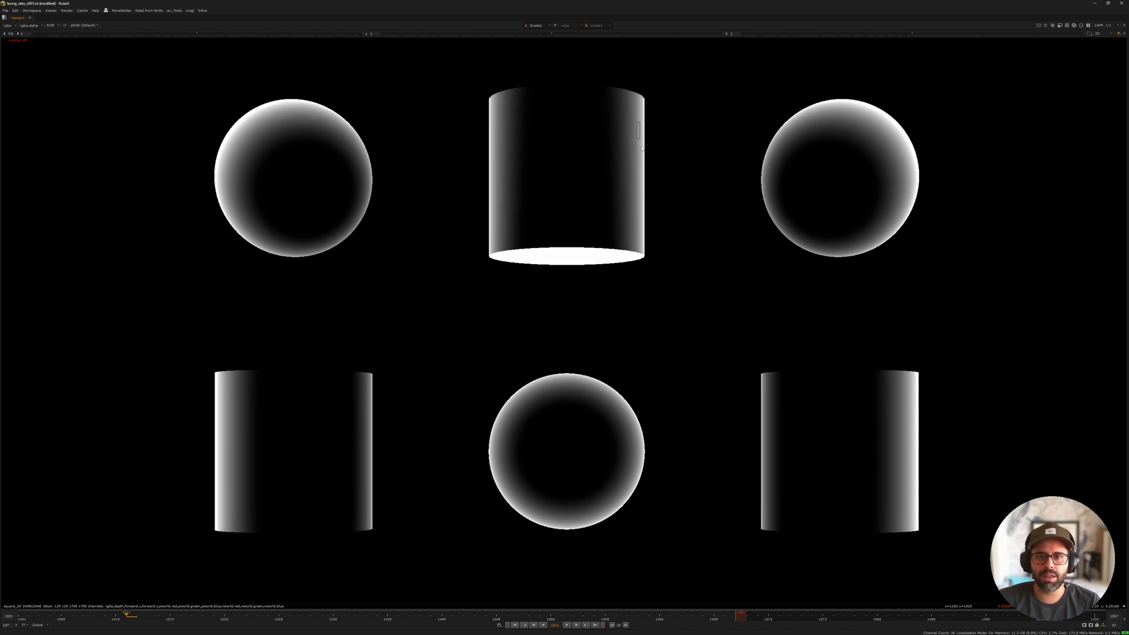
pyautogui.moveTo(528, 170)
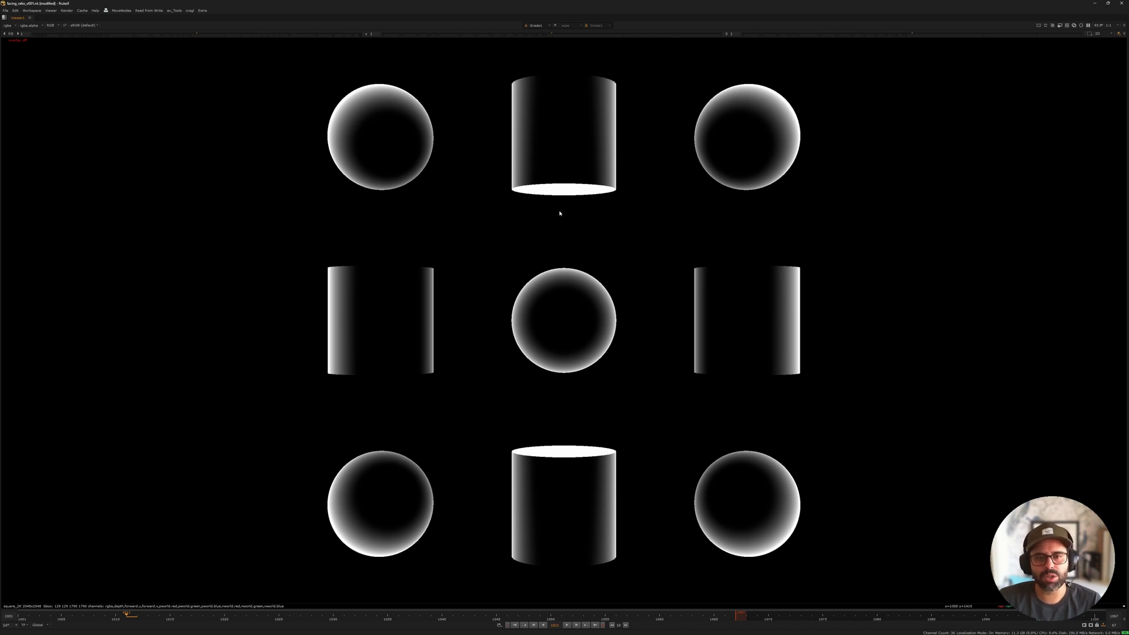
pyautogui.moveTo(589, 189)
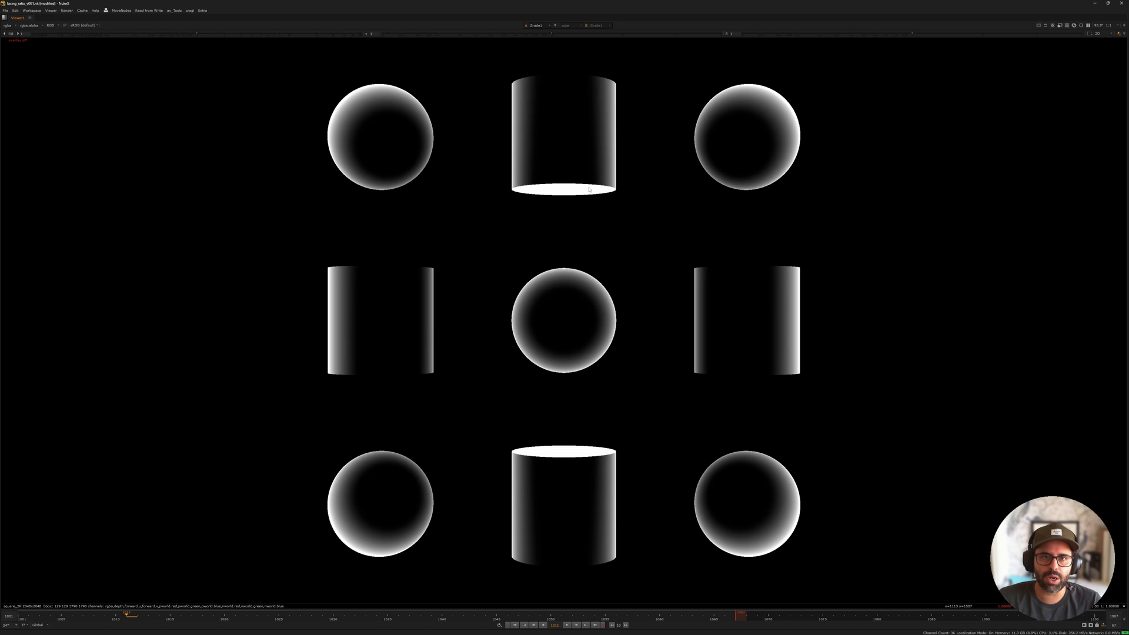
pyautogui.moveTo(569, 178)
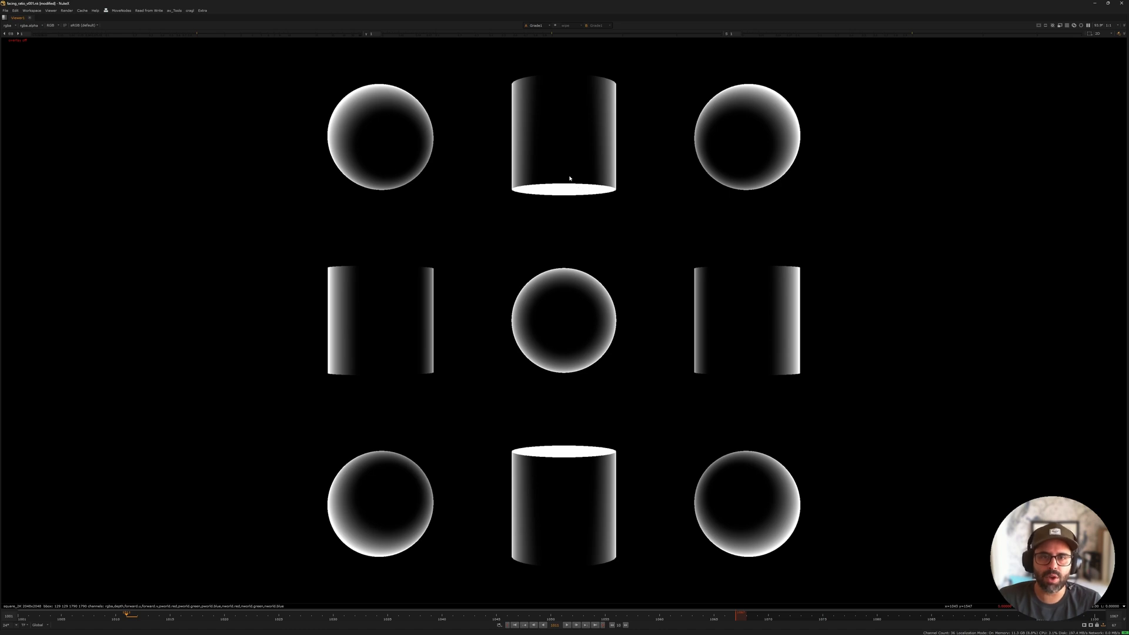
pyautogui.moveTo(572, 219)
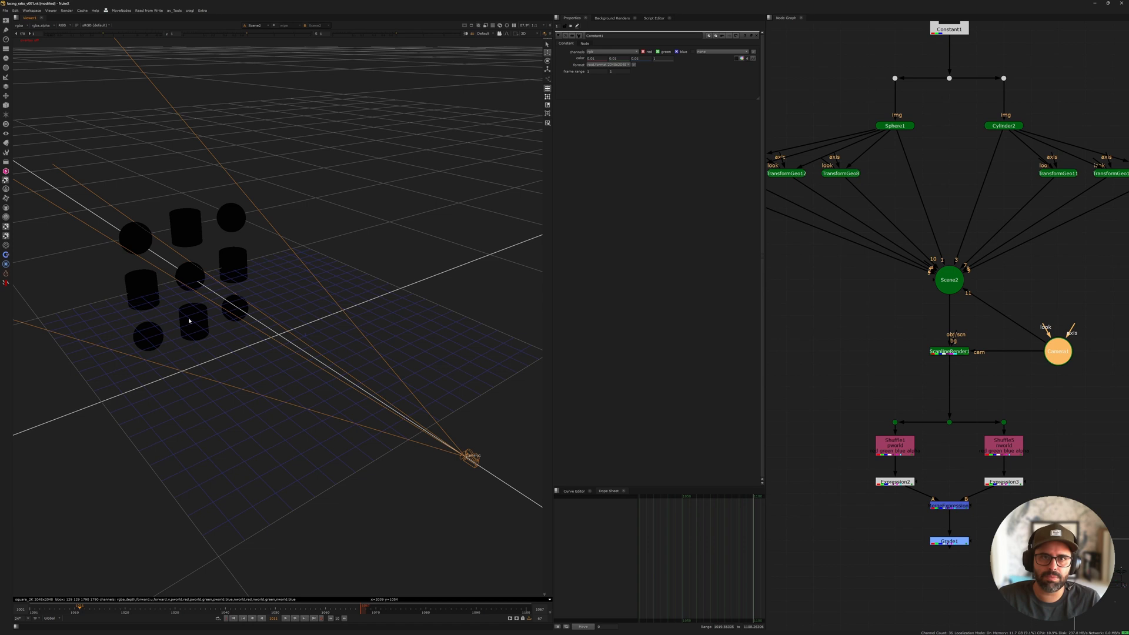
pyautogui.moveTo(343, 269)
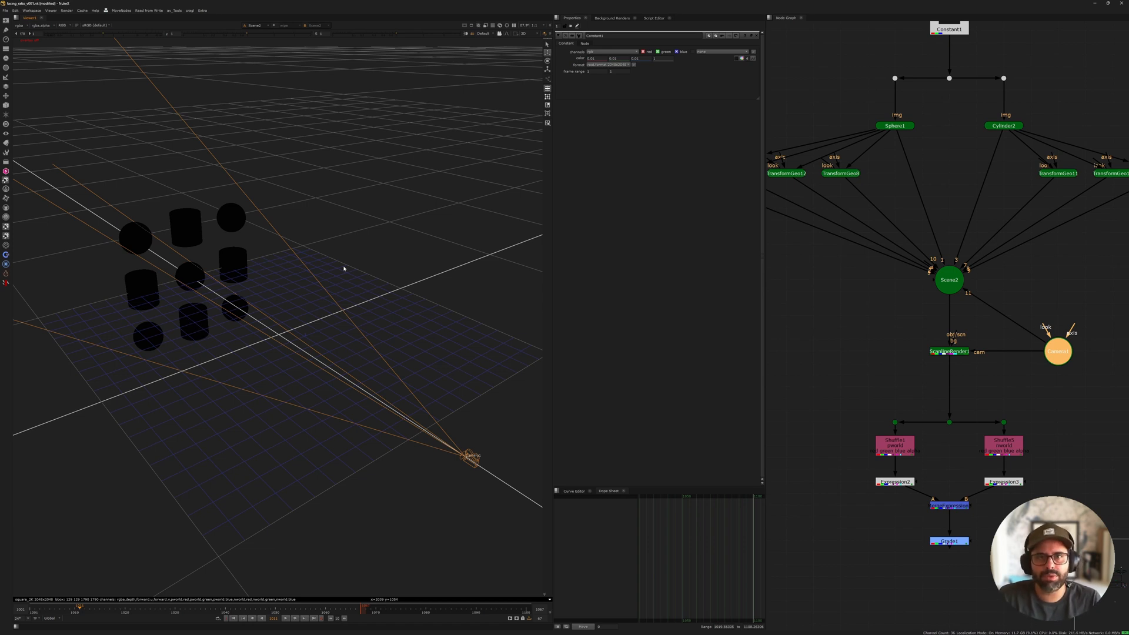
# Step: Show the 3D Viewer, Properties panel and Node Graph together in the workspace
pyautogui.click(948, 352)
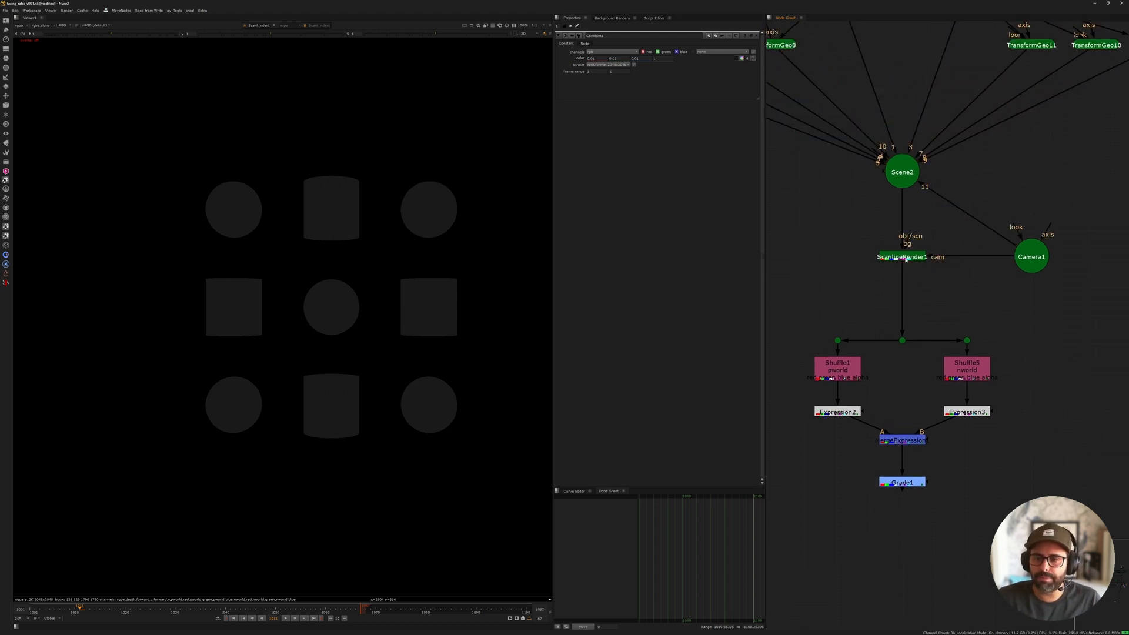
# Step: Duplicate ScanlineRender1 to create an unconnected ScanlineRender2 beside it
pyautogui.click(901, 257)
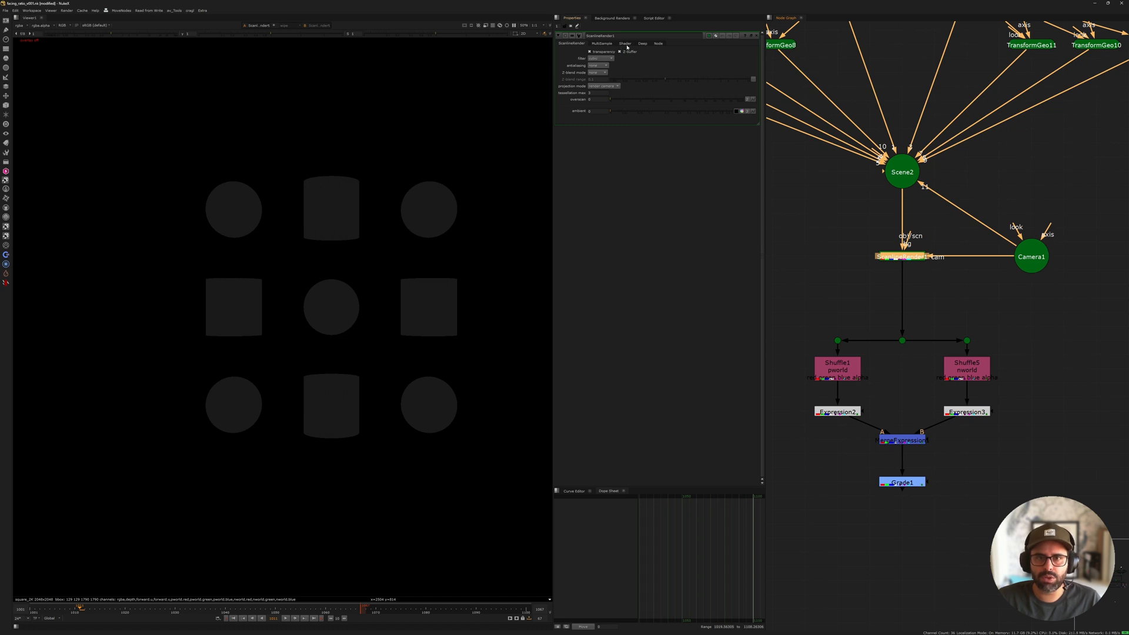
pyautogui.click(626, 43)
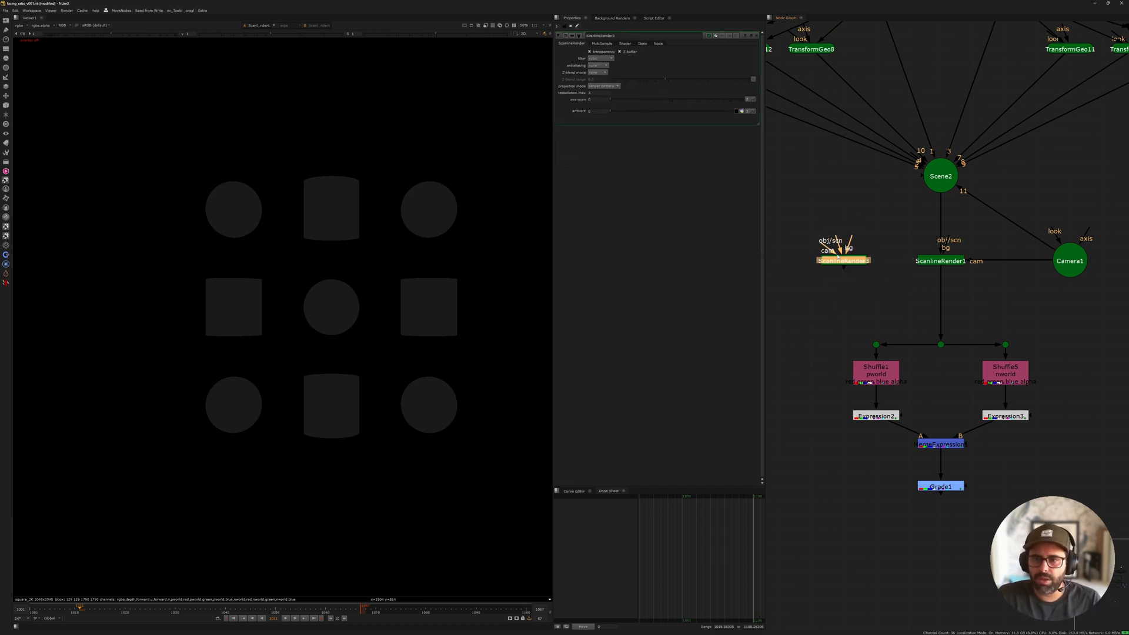
# Step: Set ScanlineRender2's Shader surface normal output to a normals layer and close the panel
pyautogui.click(623, 43)
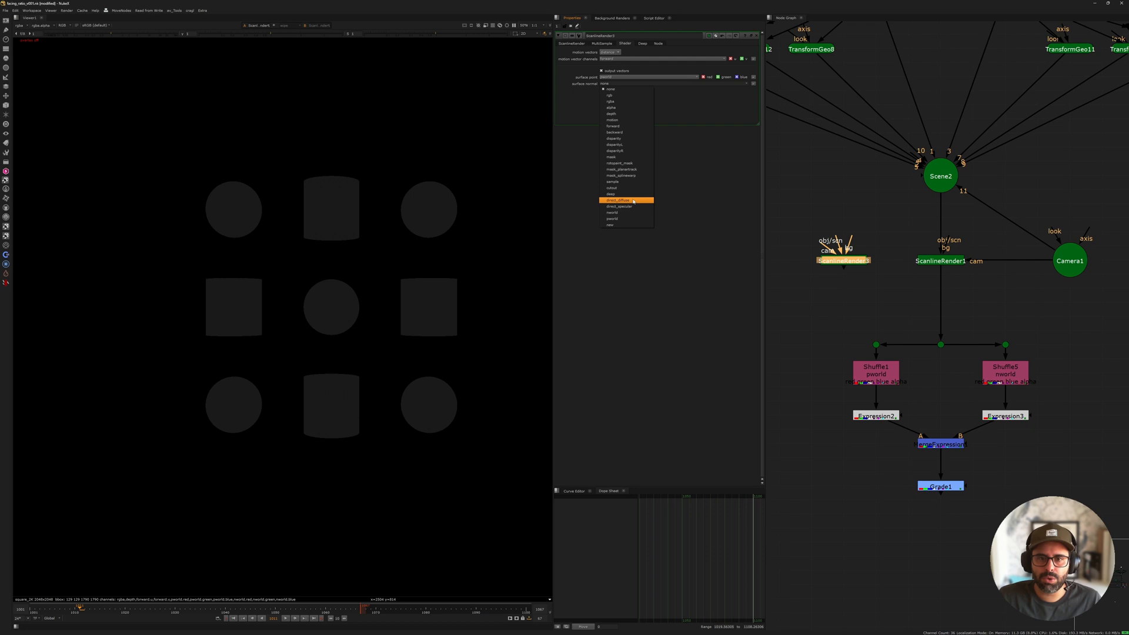
pyautogui.click(616, 200)
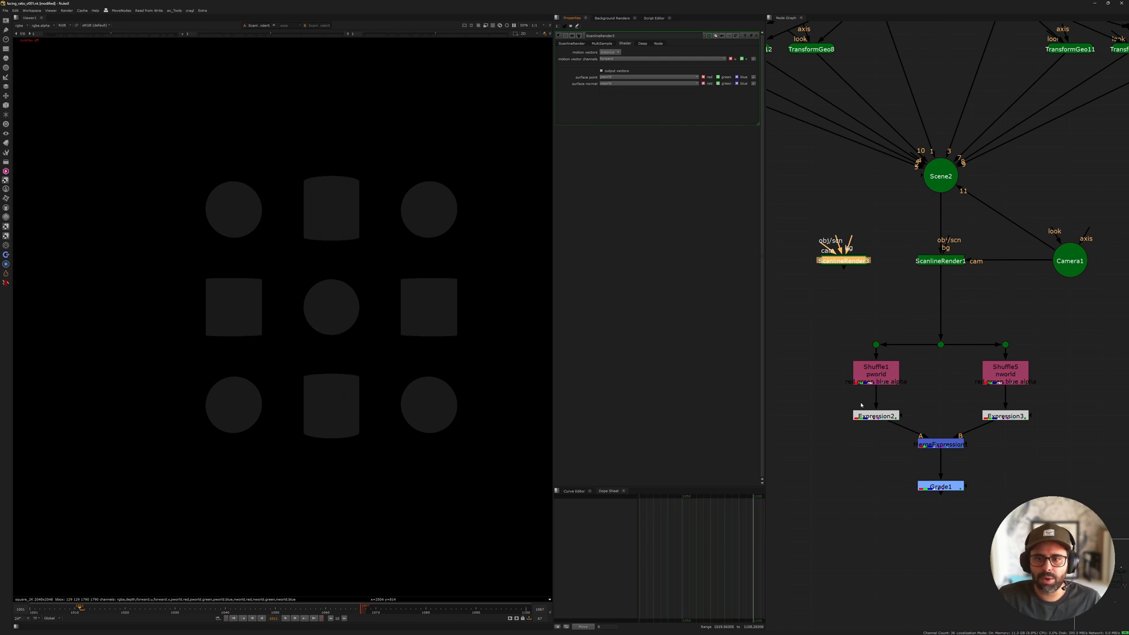
pyautogui.moveTo(879, 289)
pyautogui.write('layer')
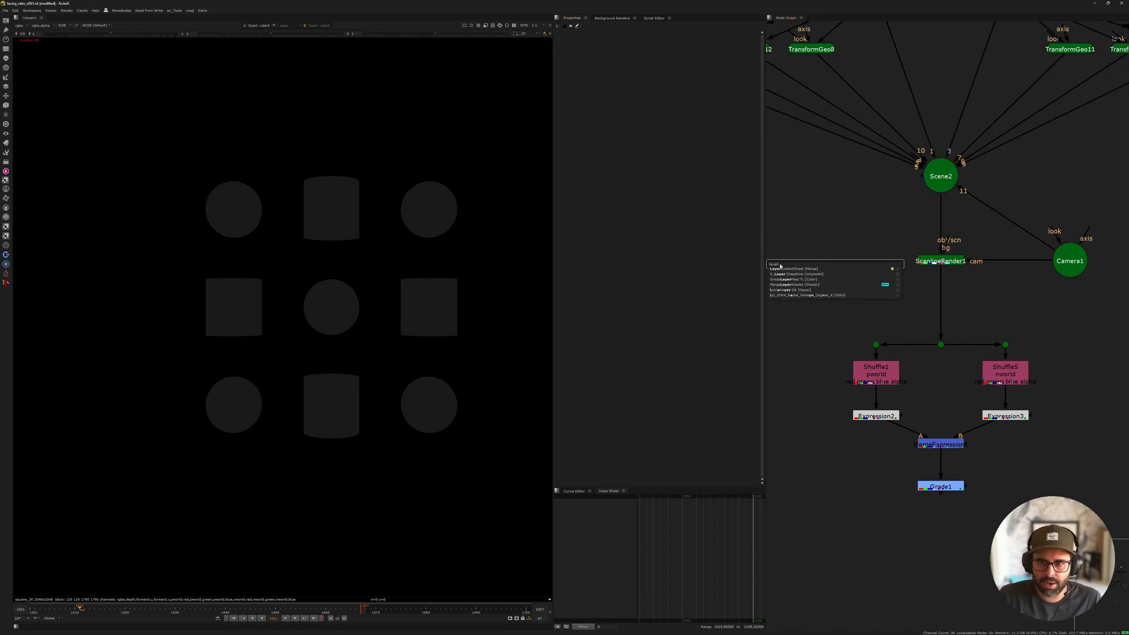
pyautogui.click(793, 269)
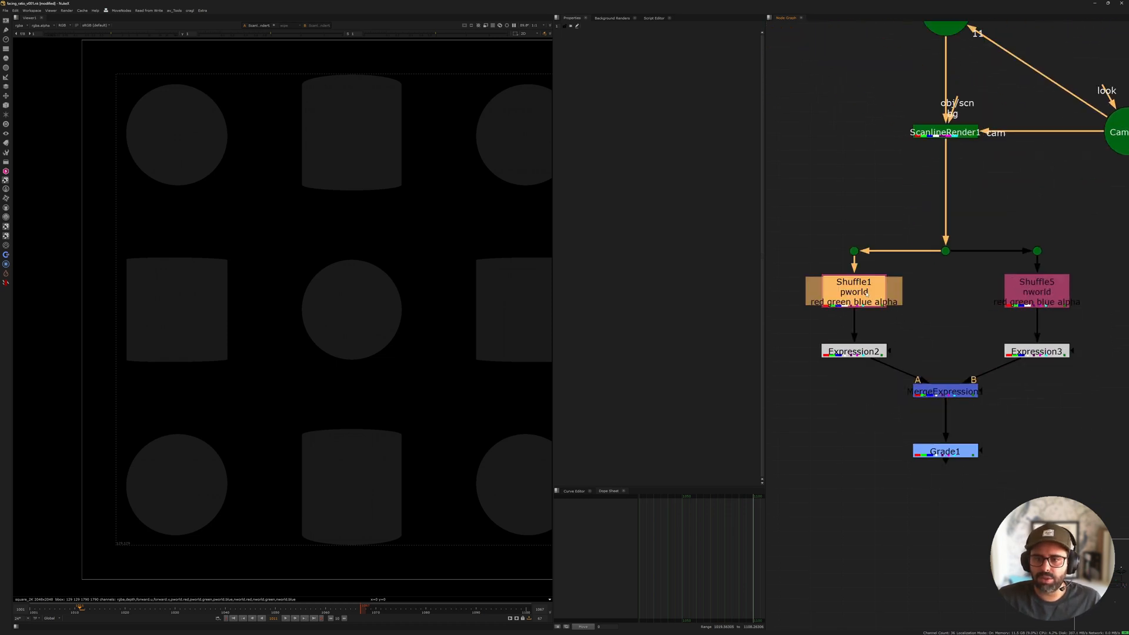
# Step: View the pworld shuffle, check the nworld branch, and open MergeExpression1's properties
pyautogui.click(853, 291)
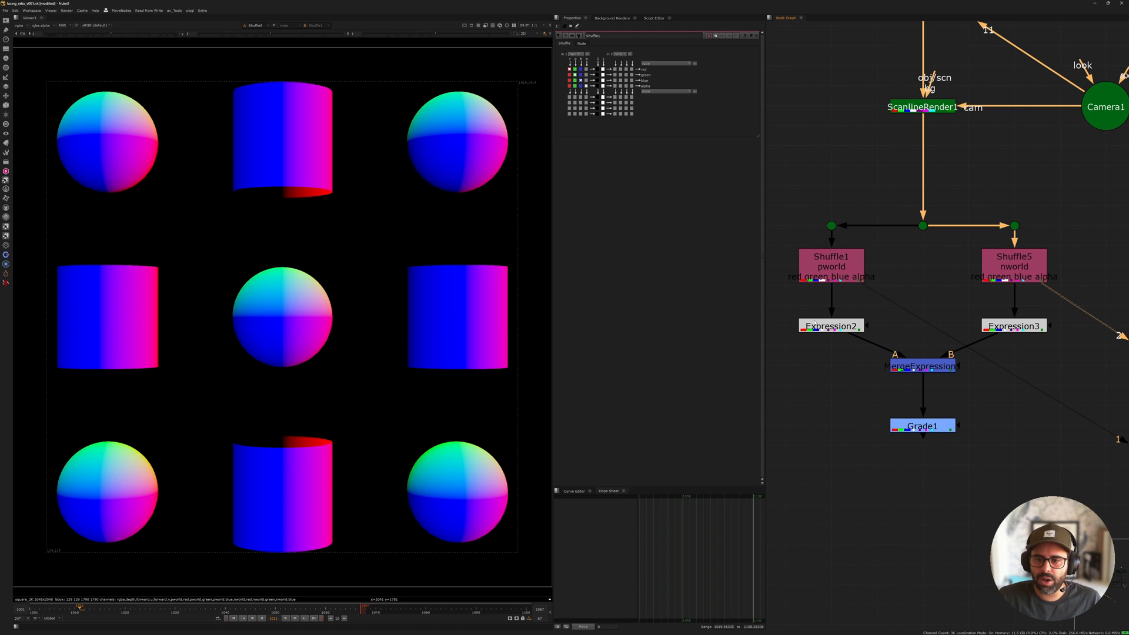
pyautogui.click(1013, 265)
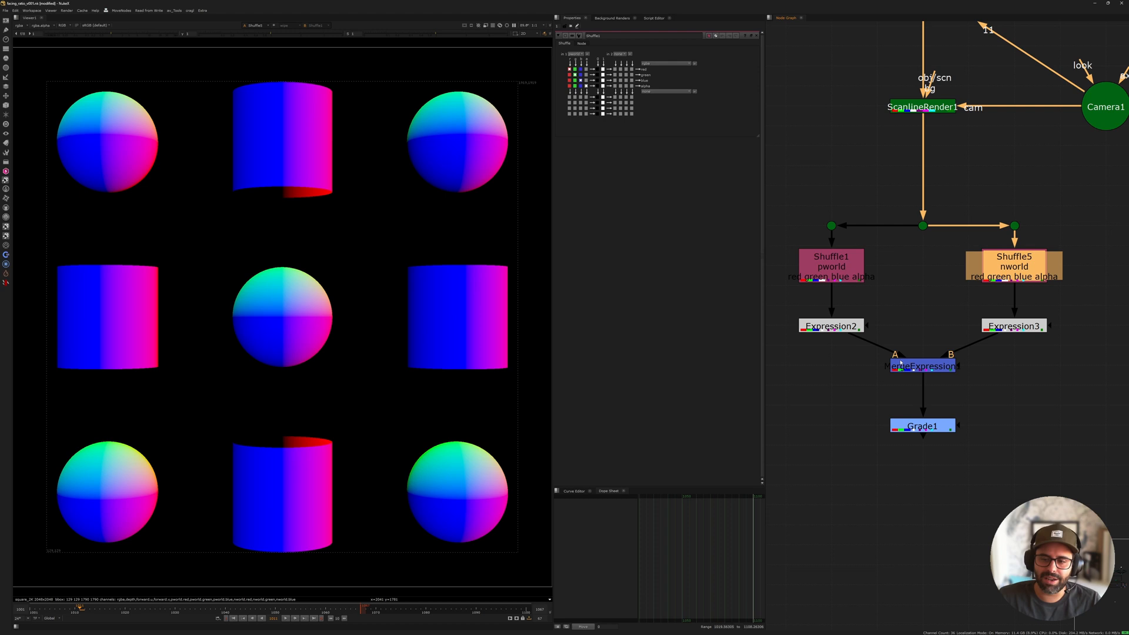
pyautogui.click(922, 366)
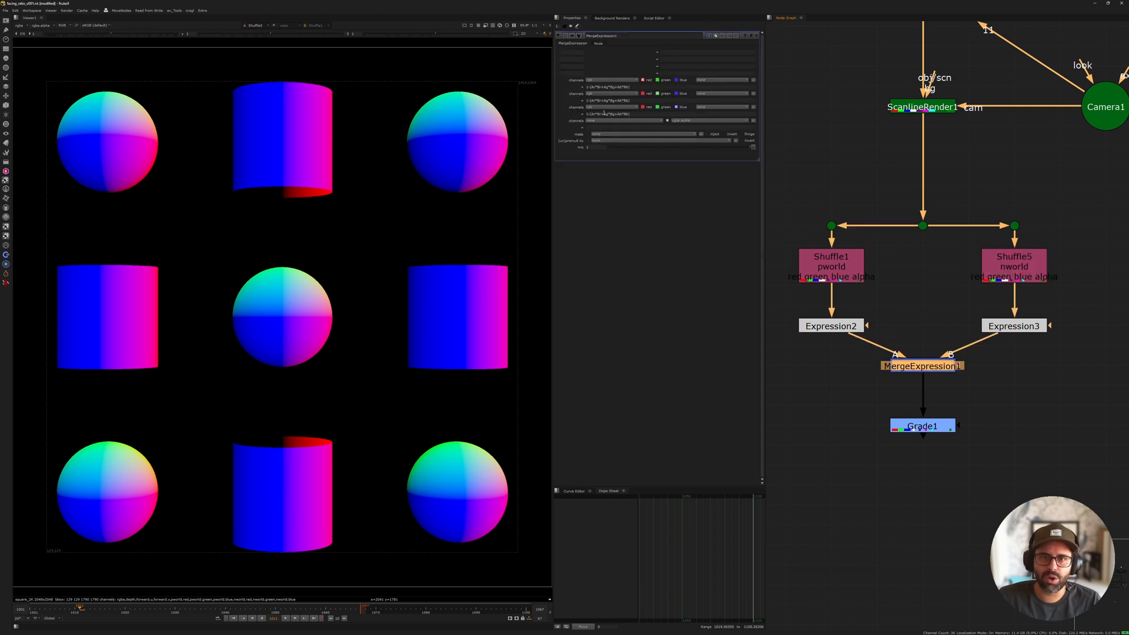
pyautogui.click(923, 366)
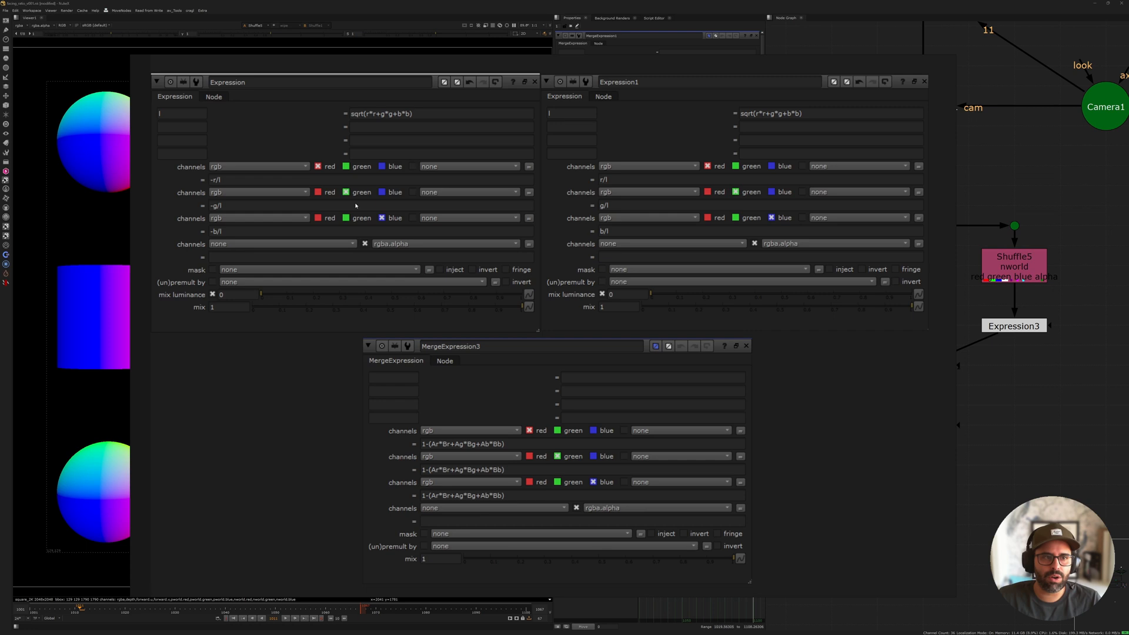
pyautogui.moveTo(356, 196)
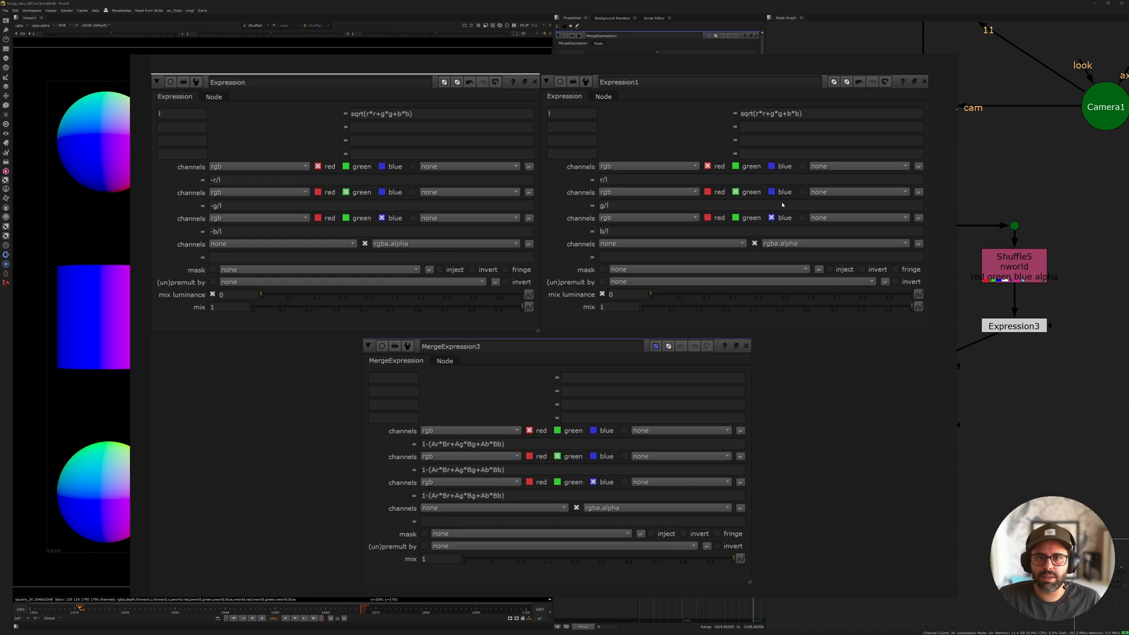
pyautogui.moveTo(805, 186)
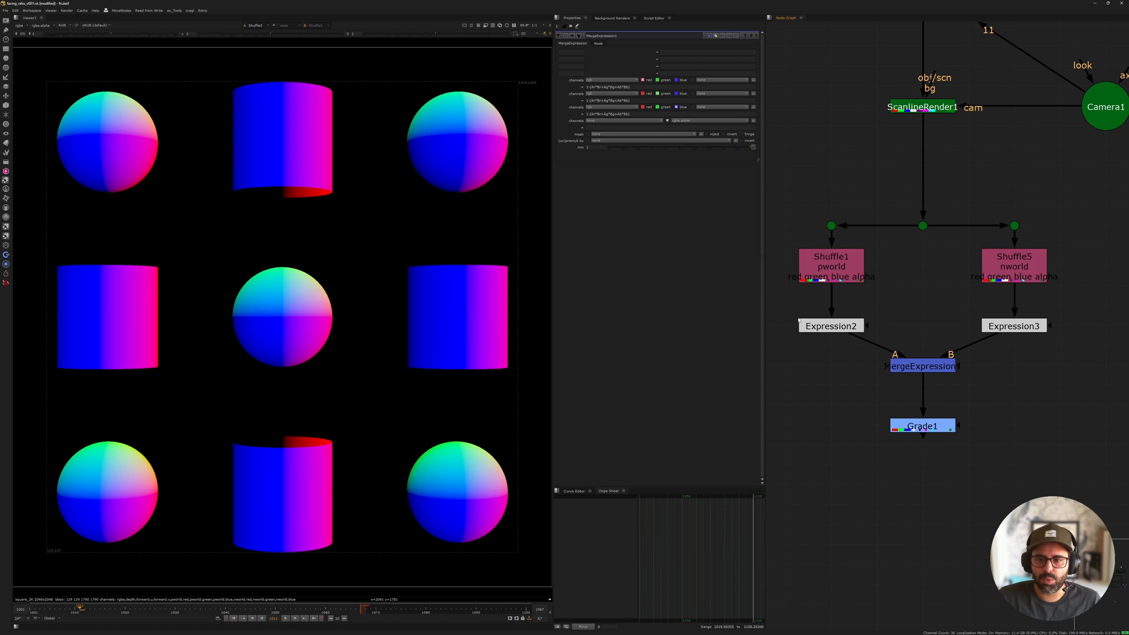
pyautogui.moveTo(914, 375)
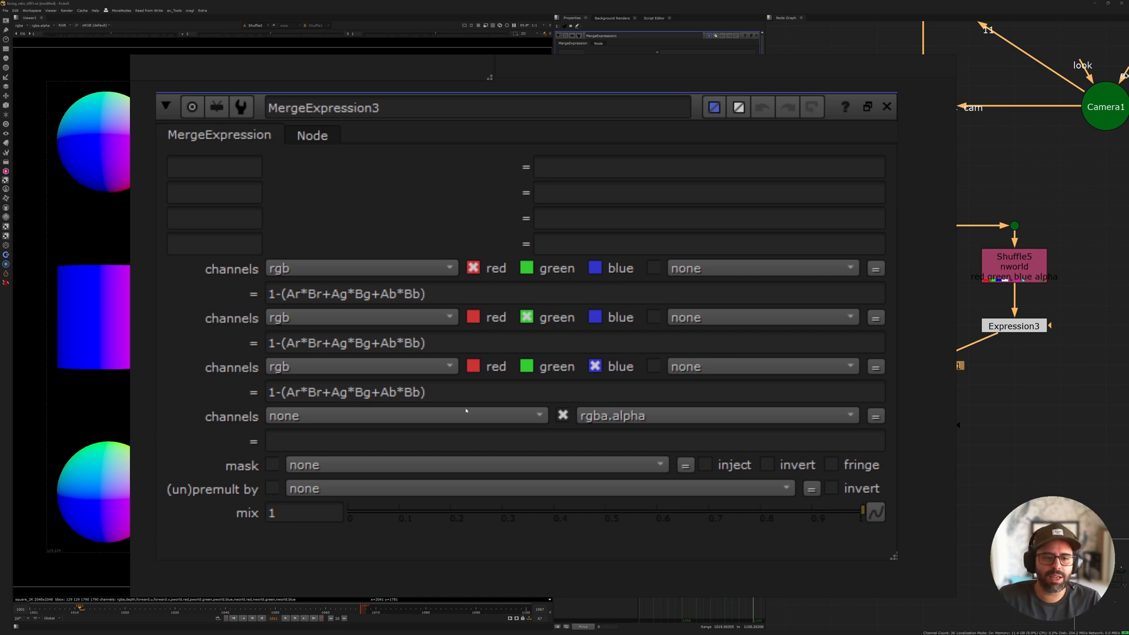
pyautogui.moveTo(740, 347)
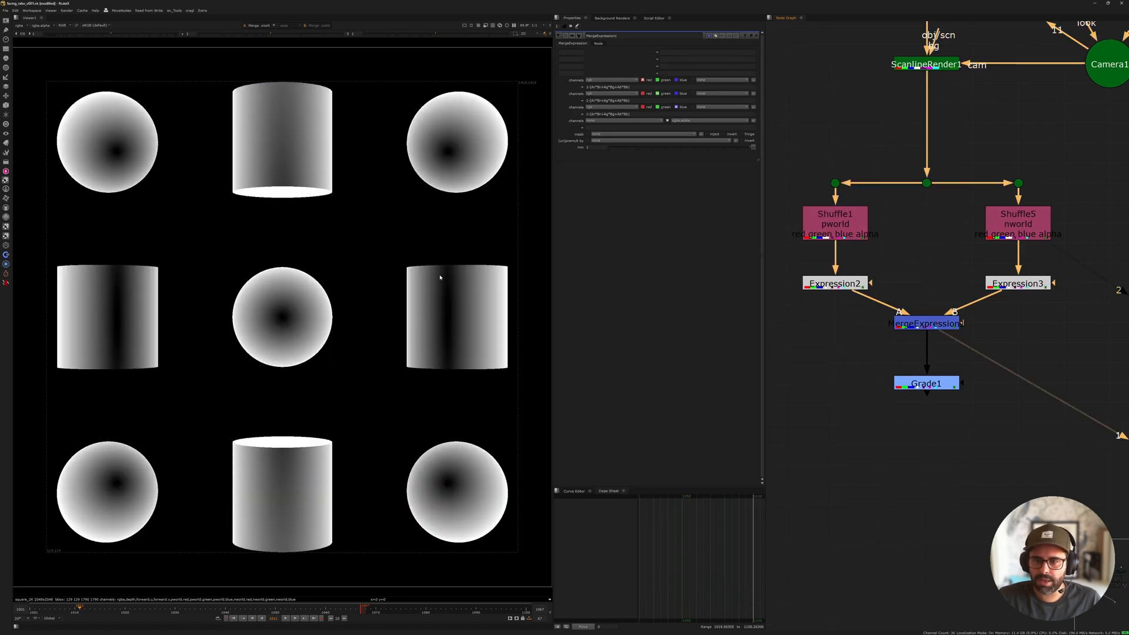
pyautogui.moveTo(689, 252)
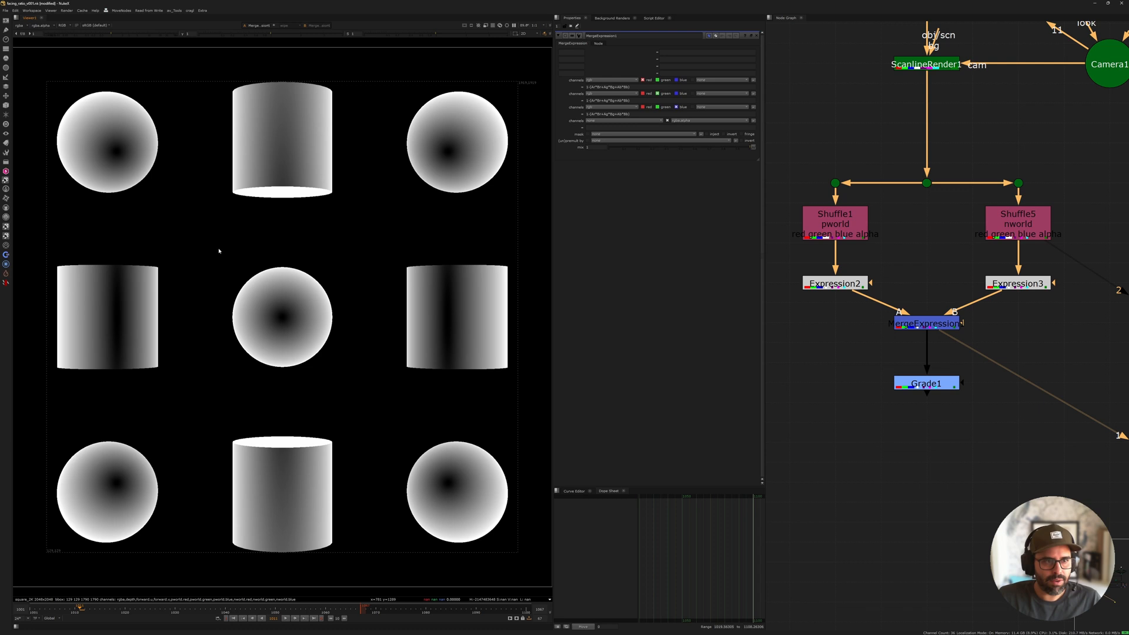
pyautogui.moveTo(387, 318)
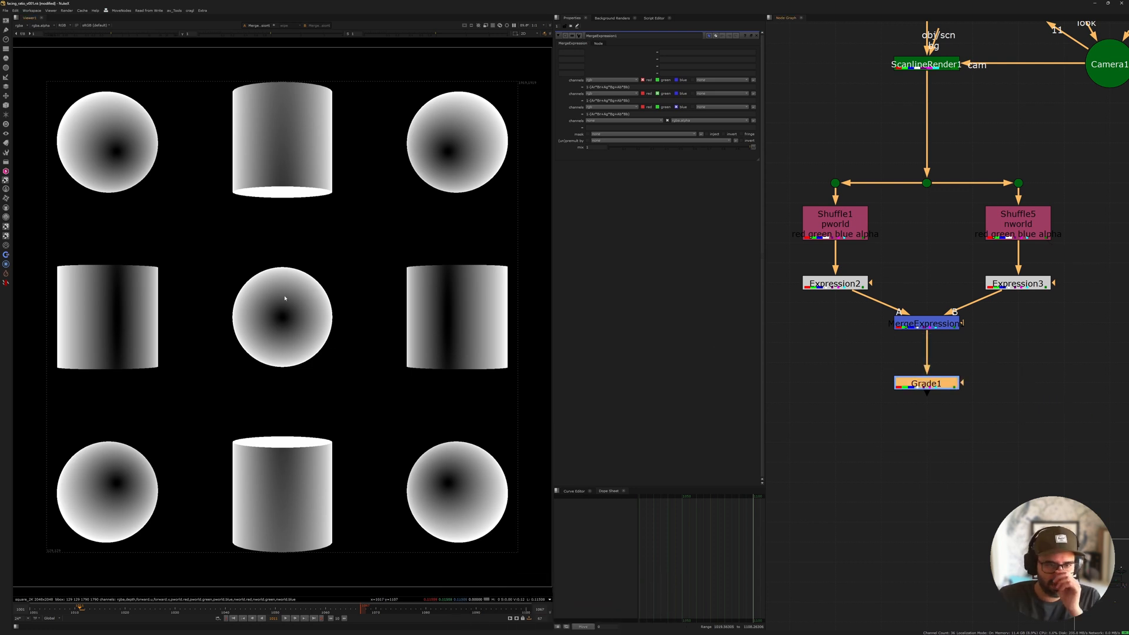
pyautogui.moveTo(473, 313)
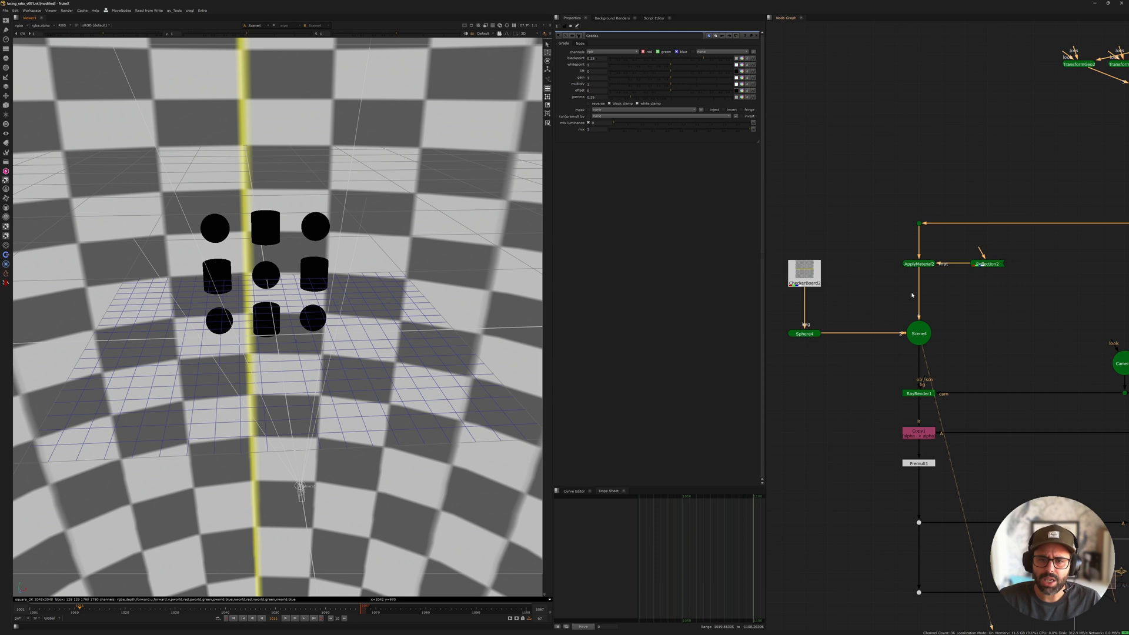
pyautogui.moveTo(893, 272)
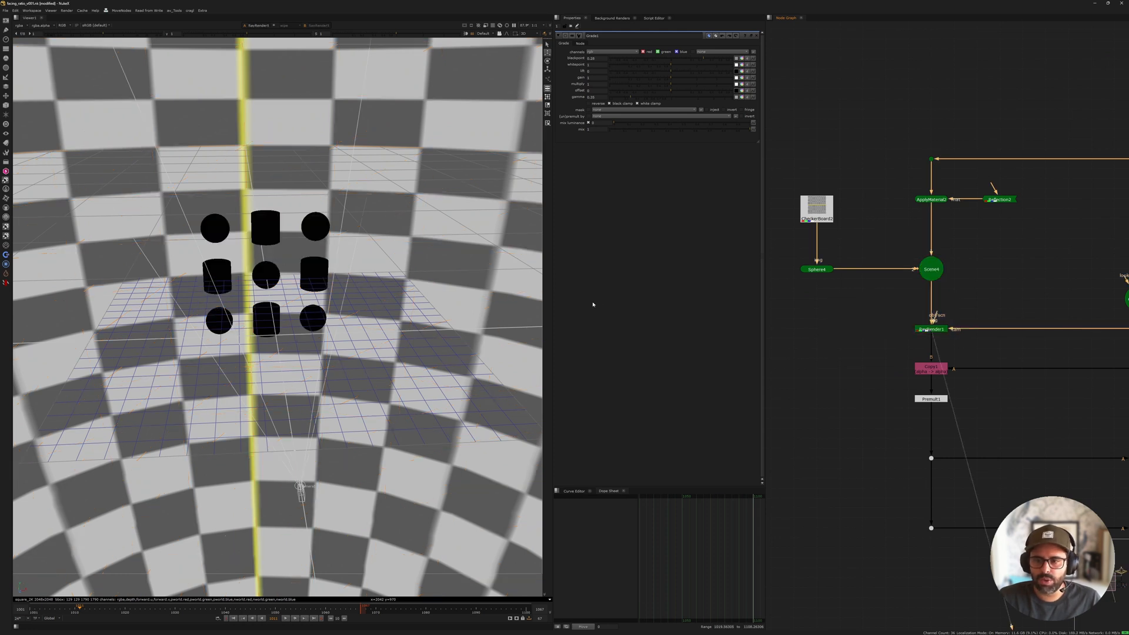
# Step: Show the shape array inside the checkerboard reflection sphere in the 3D viewer
pyautogui.click(930, 329)
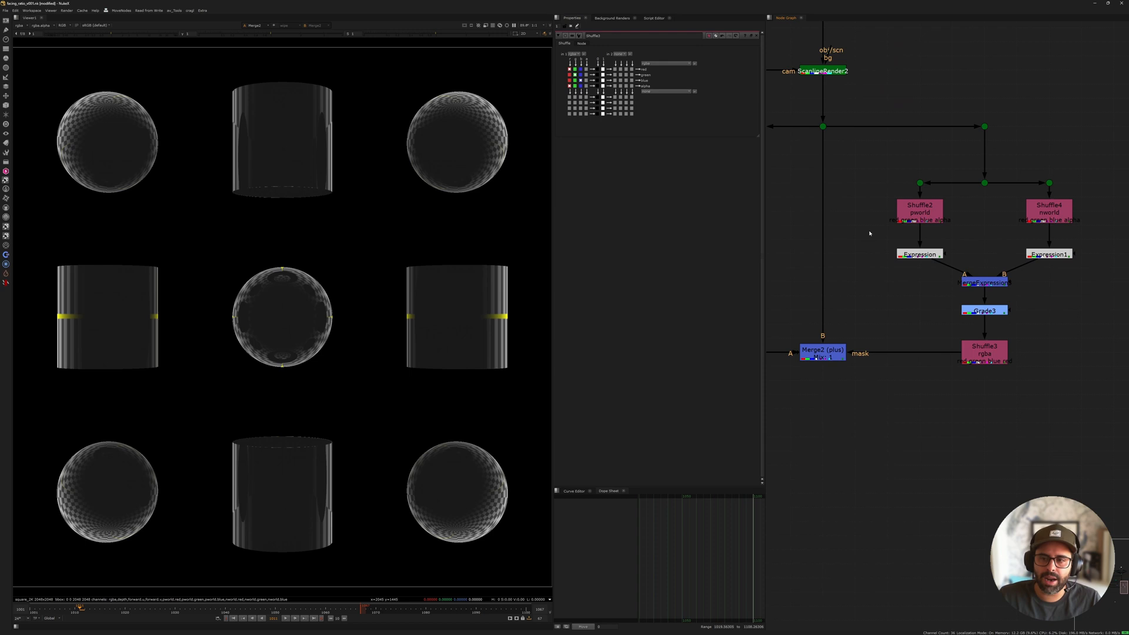
pyautogui.moveTo(914, 138)
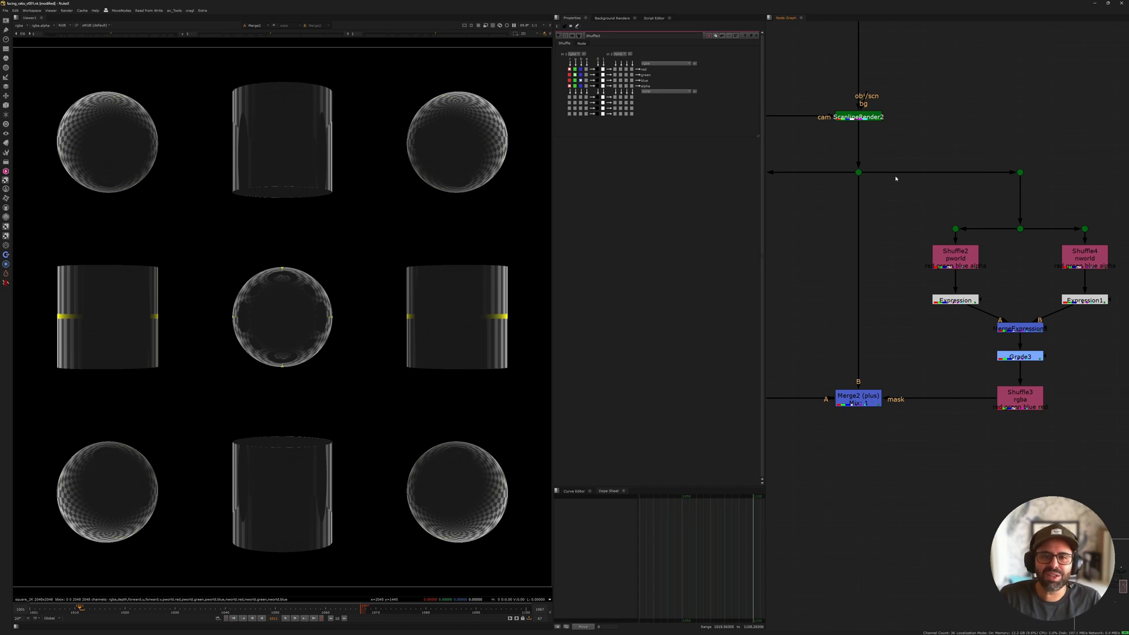
pyautogui.moveTo(898, 182)
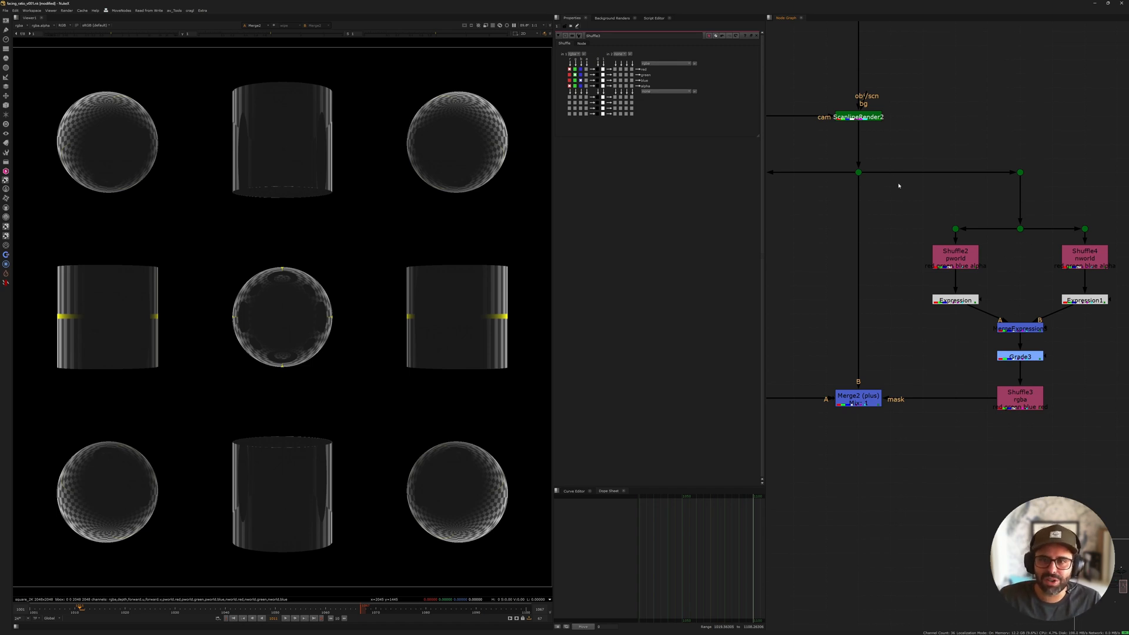
pyautogui.moveTo(895, 201)
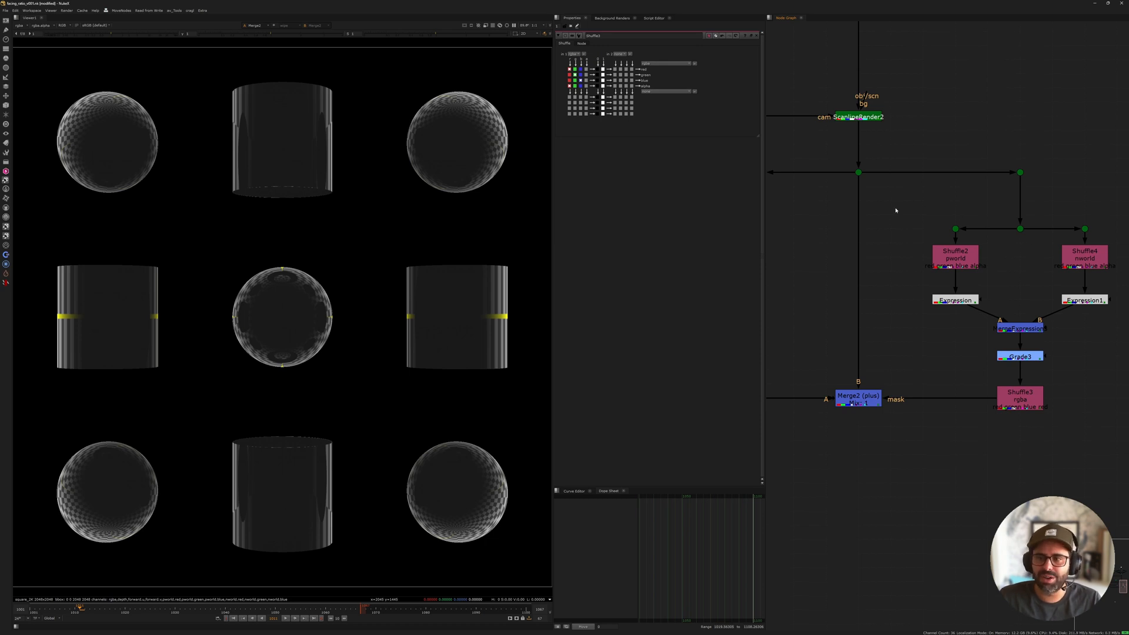
pyautogui.moveTo(910, 194)
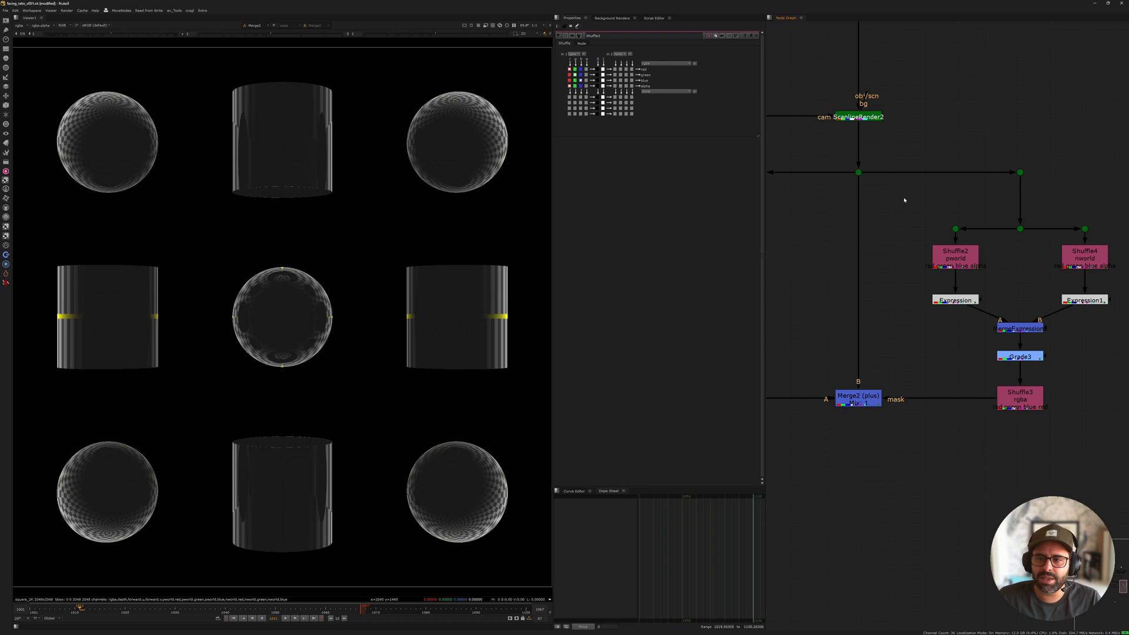
pyautogui.moveTo(903, 200)
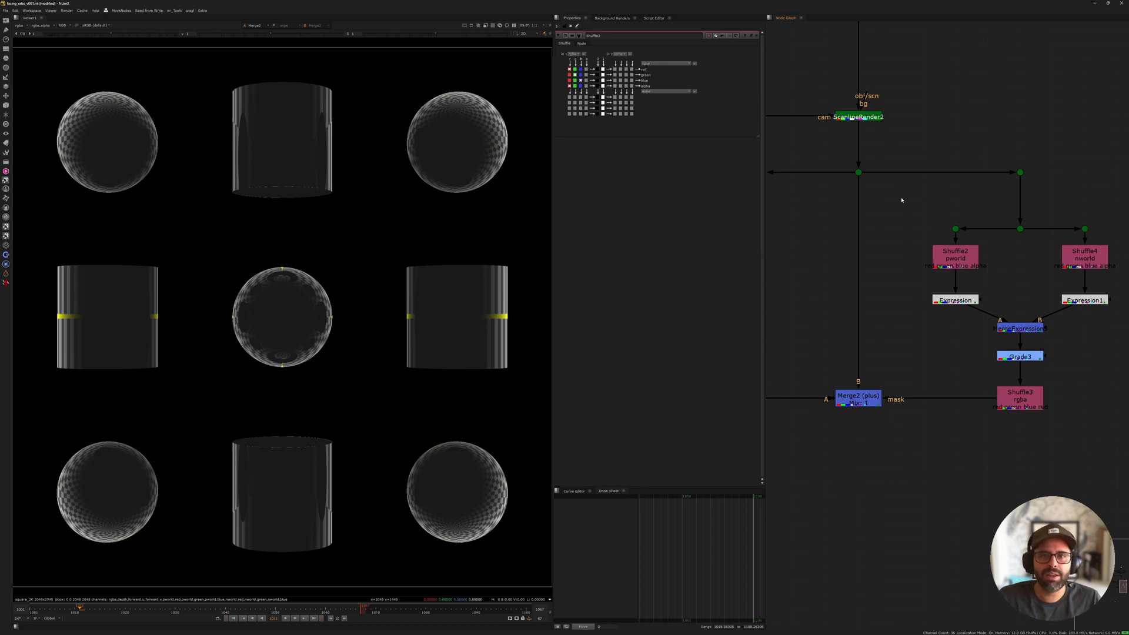